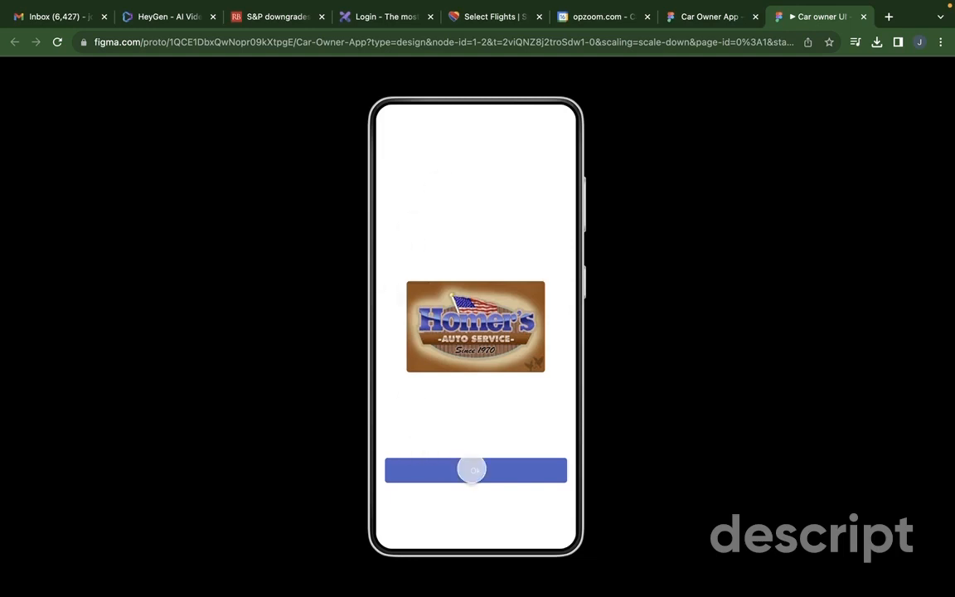
Advance from the splash screen through Send code and Verify Code to the Form Info screen
{"action": "left_click", "coordinate": [475, 471]}
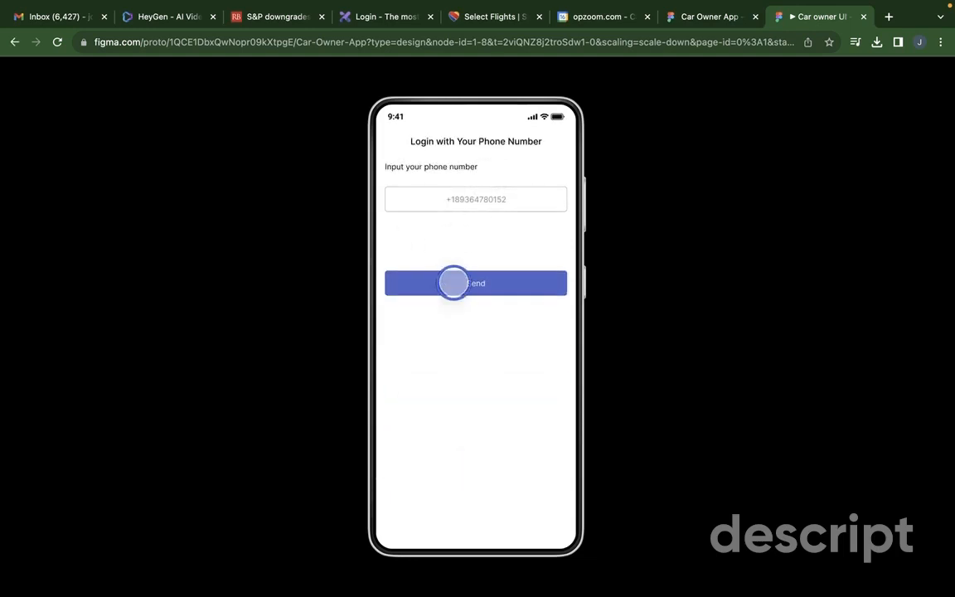
{"action": "left_click", "coordinate": [476, 282]}
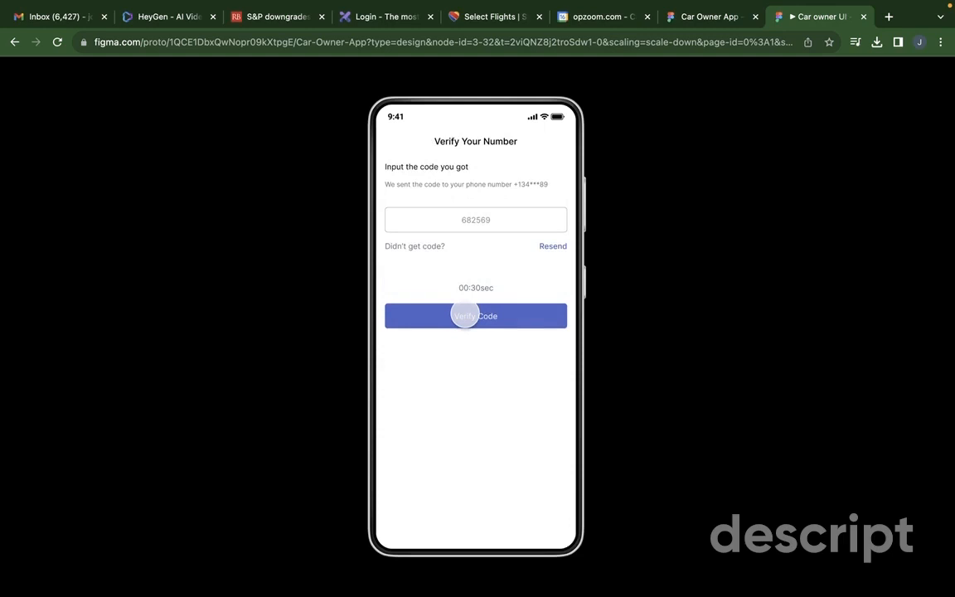
{"action": "left_click", "coordinate": [476, 315]}
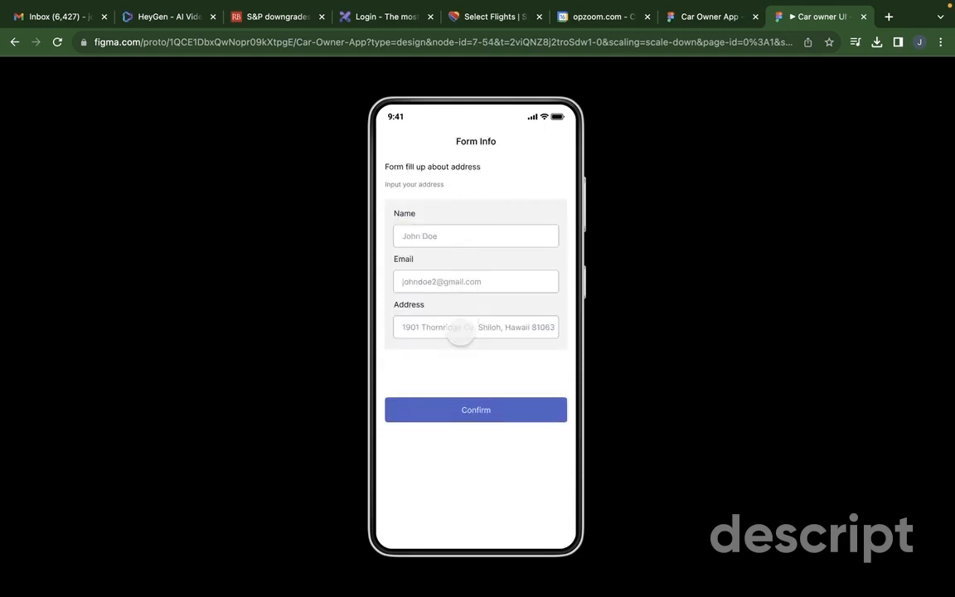
Confirm the address details and go to the Inshop list showing intake cars
{"action": "left_click", "coordinate": [474, 410]}
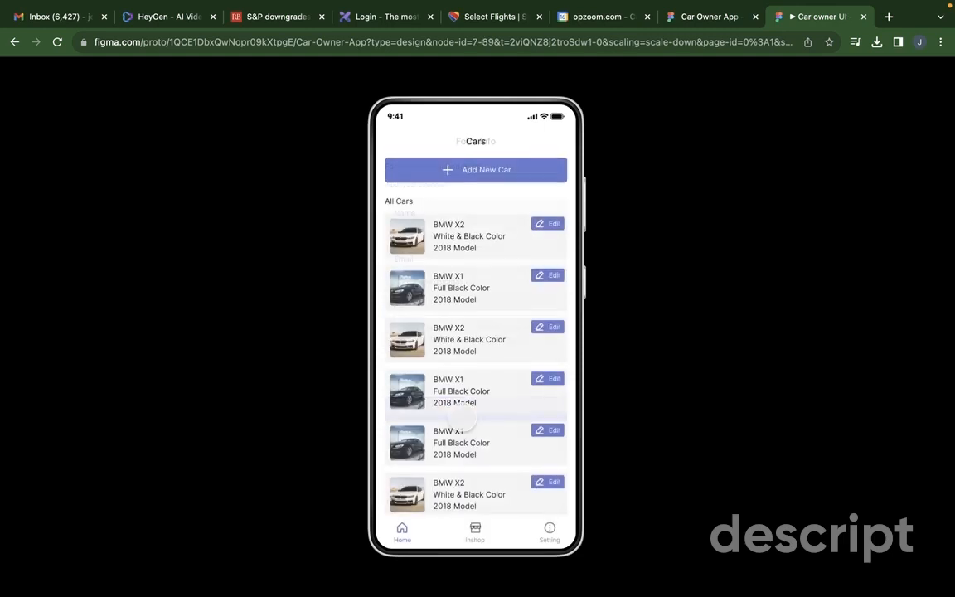
{"action": "left_click", "coordinate": [498, 171]}
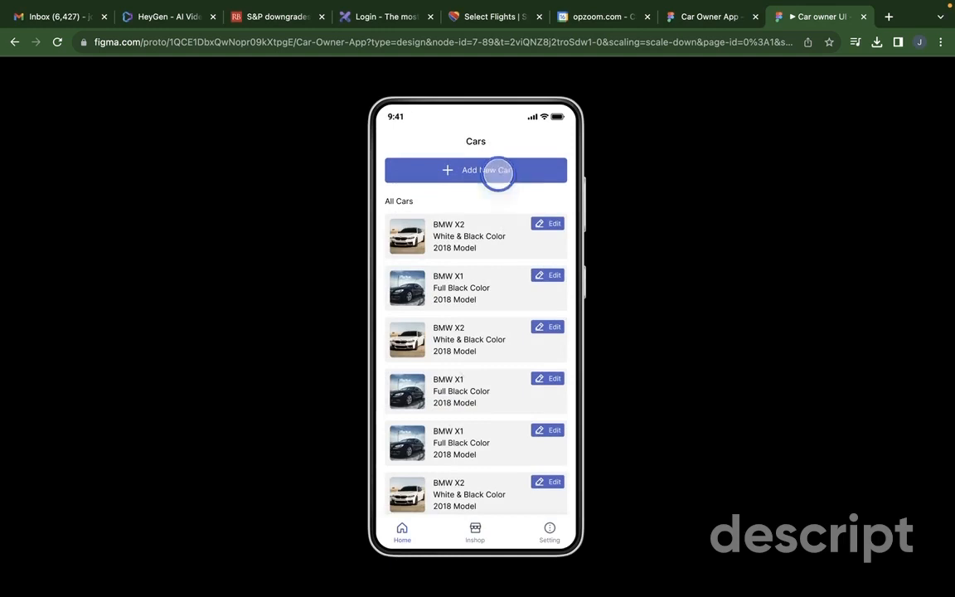
{"action": "left_click", "coordinate": [476, 169]}
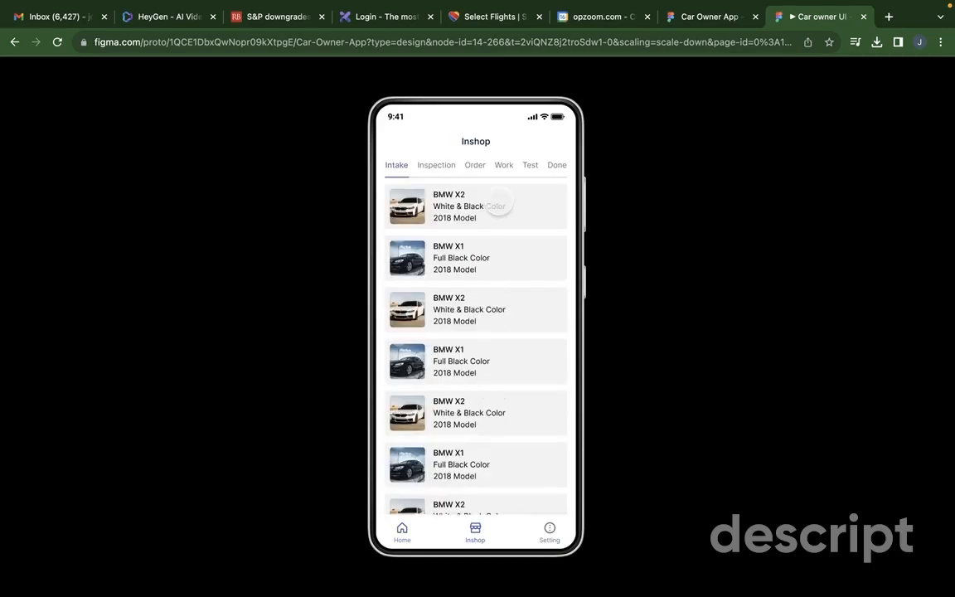
Submit the BMW X1 intake form with mileage, VIN and color to reach the inspection list
{"action": "left_click", "coordinate": [475, 206]}
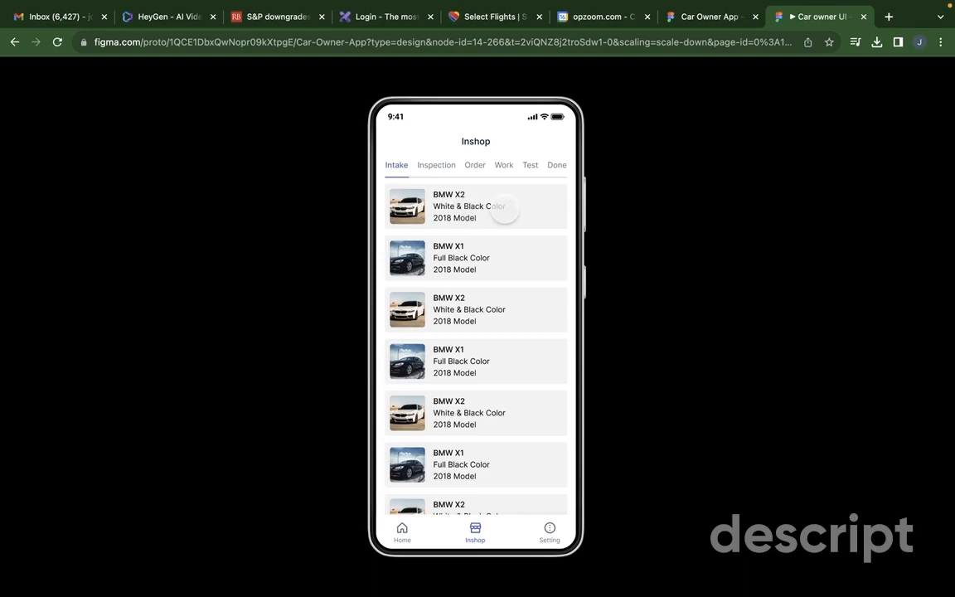
{"action": "left_click", "coordinate": [475, 206]}
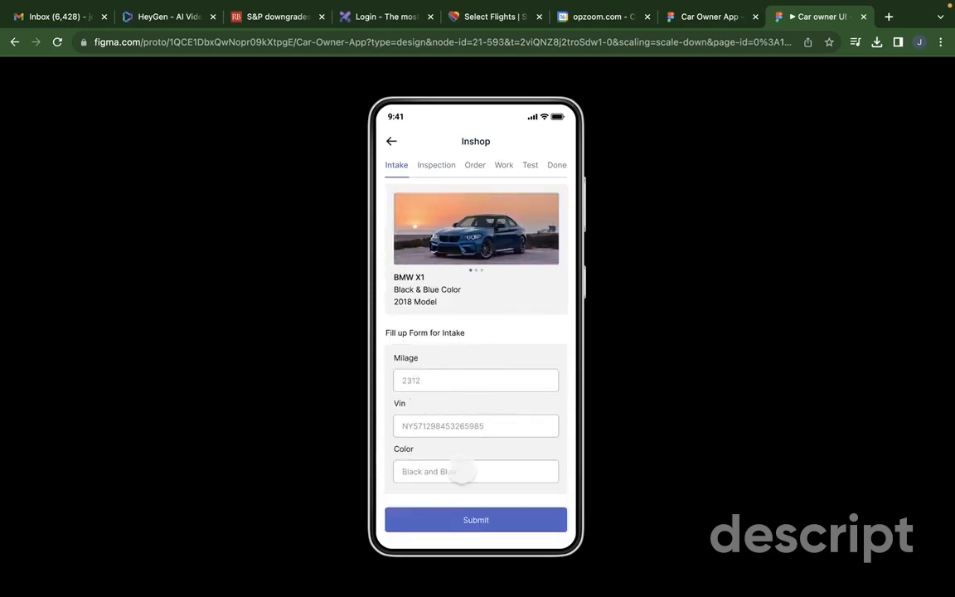
{"action": "left_click", "coordinate": [436, 166]}
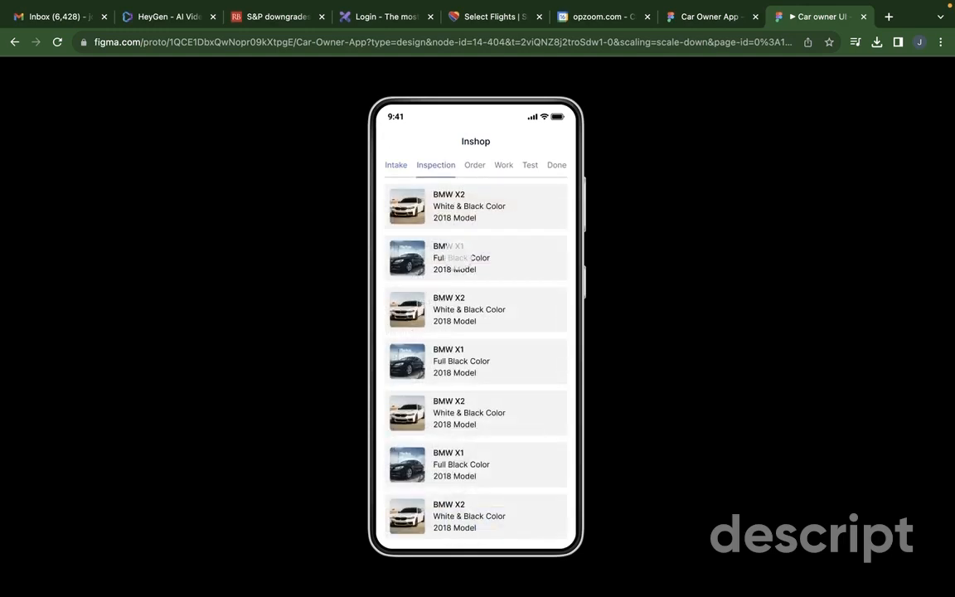
Review the car's multipoint inspection checklist, mark Lights as Fixable, and continue to the Order list
{"action": "left_click", "coordinate": [474, 258]}
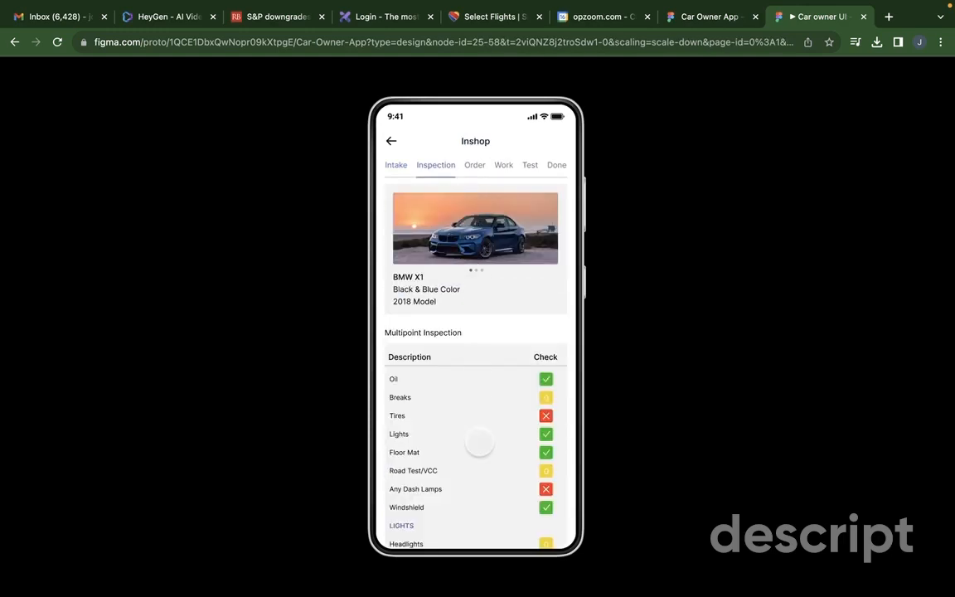
{"action": "scroll", "scroll_direction": "down", "scroll_amount": 3}
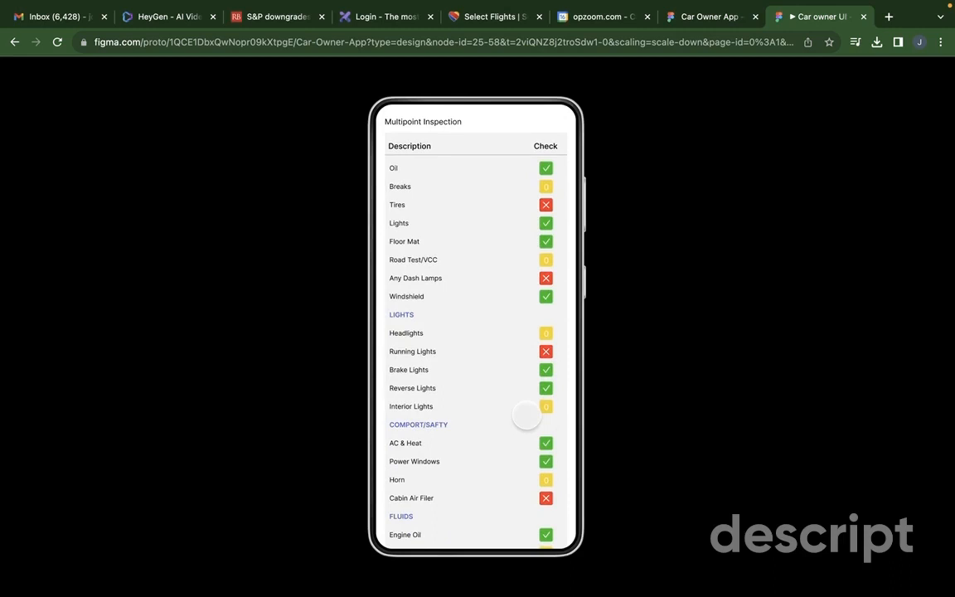
{"action": "scroll", "scroll_direction": "down", "scroll_amount": 3}
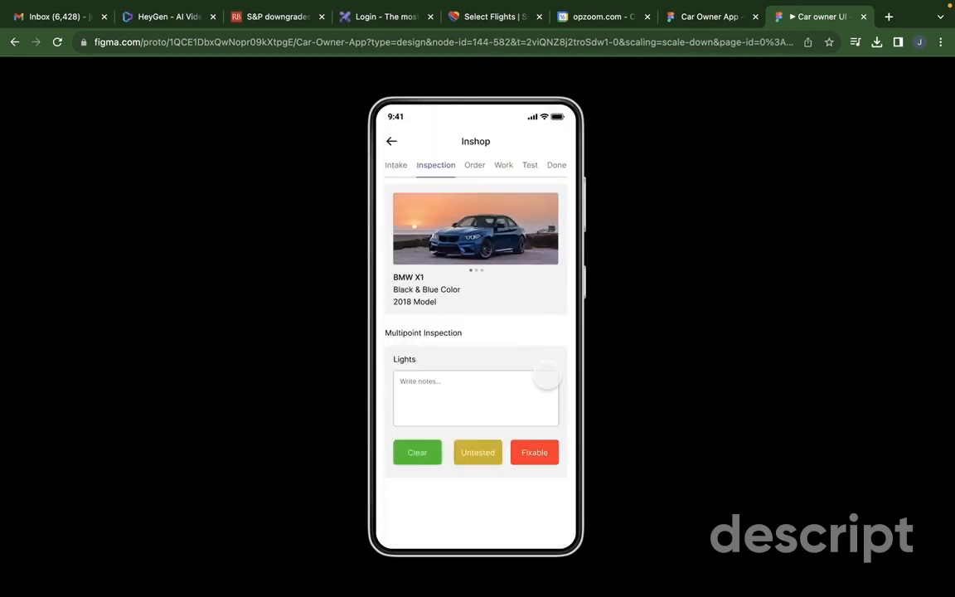
{"action": "left_click", "coordinate": [534, 451]}
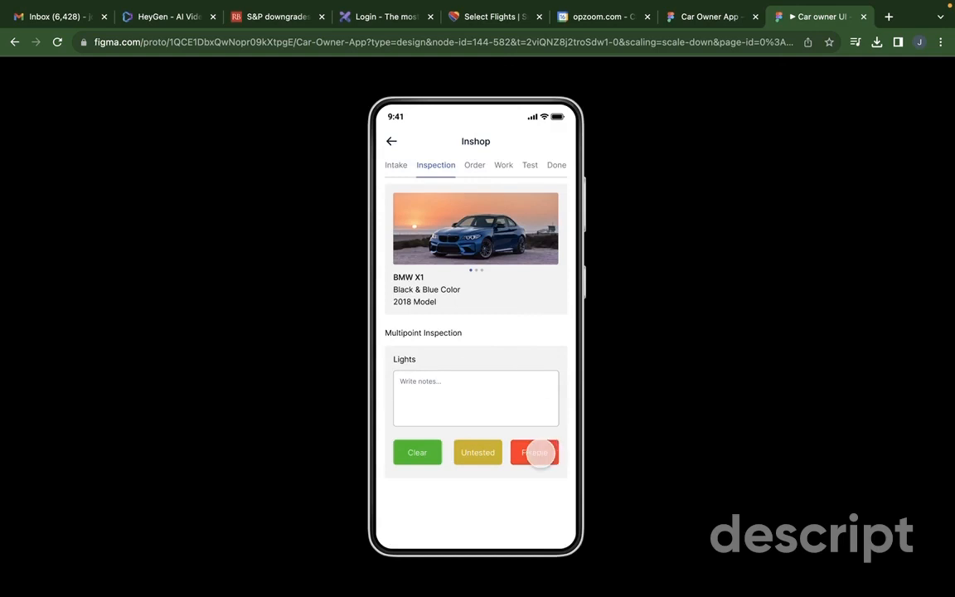
{"action": "left_click", "coordinate": [534, 451]}
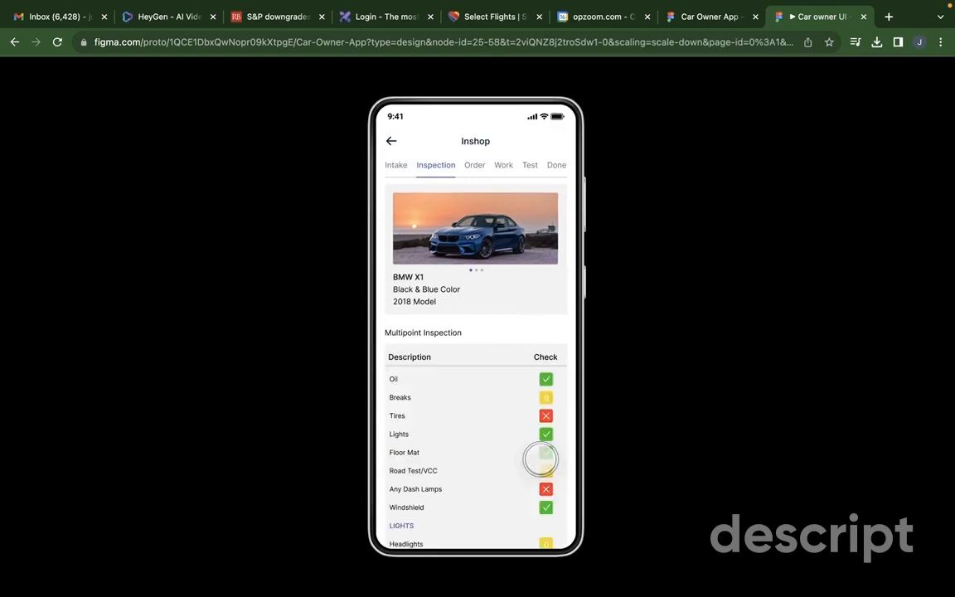
{"action": "scroll", "scroll_direction": "down", "scroll_amount": 3}
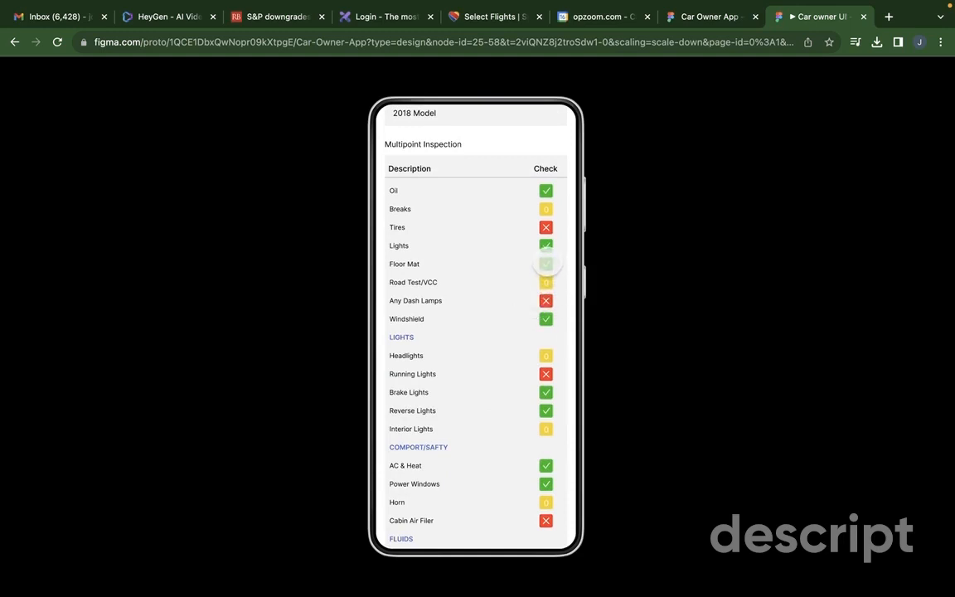
{"action": "left_click", "coordinate": [545, 264]}
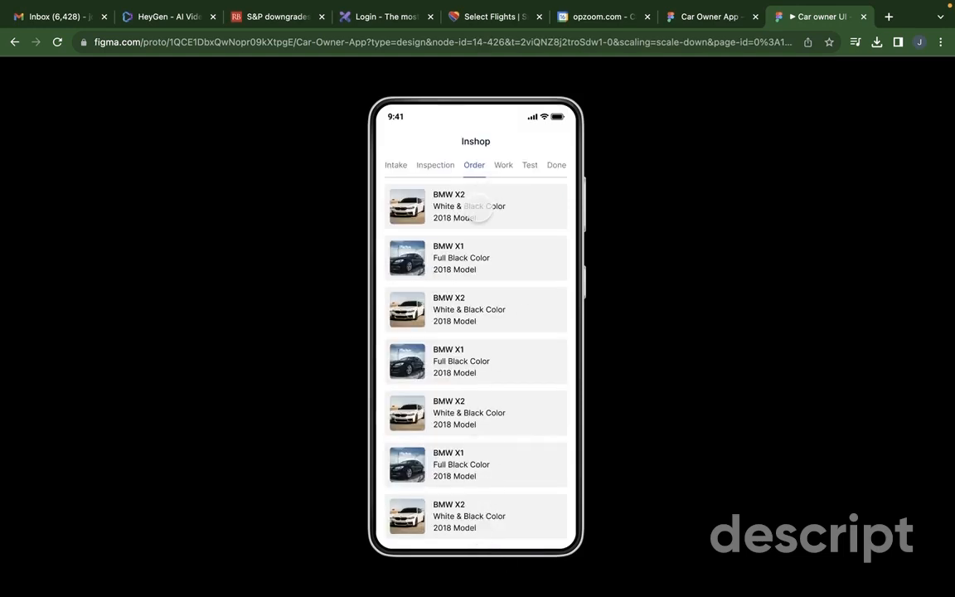
Review the car's estimate with approved tires items and place the $120 order via Order Now
{"action": "left_click", "coordinate": [498, 206]}
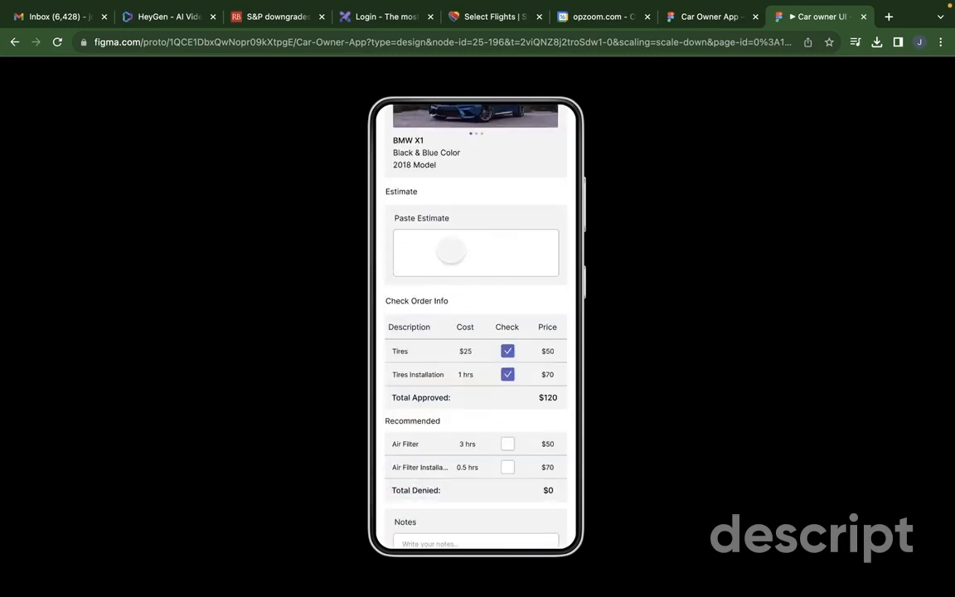
{"action": "scroll", "scroll_direction": "down", "scroll_amount": 3}
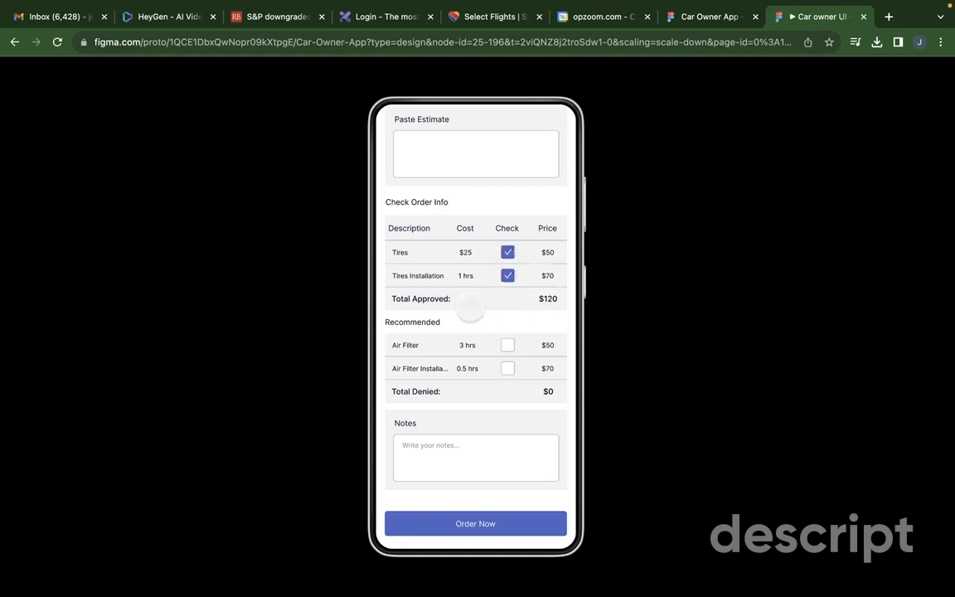
{"action": "left_click", "coordinate": [474, 524]}
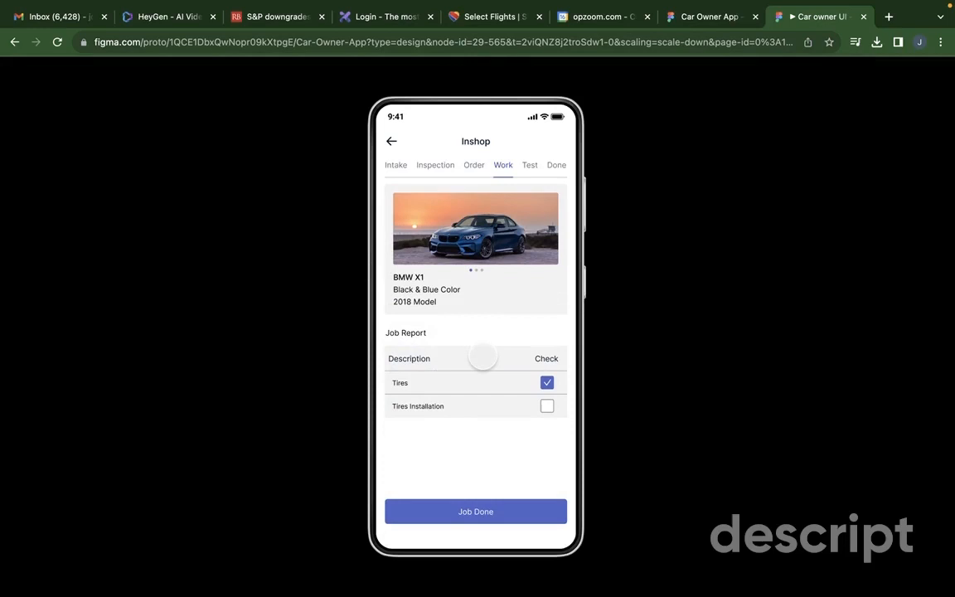
Tick Tires in the Job Report, mark Job Done, and finish the Test Job to reach the Done form
{"action": "left_click", "coordinate": [548, 382]}
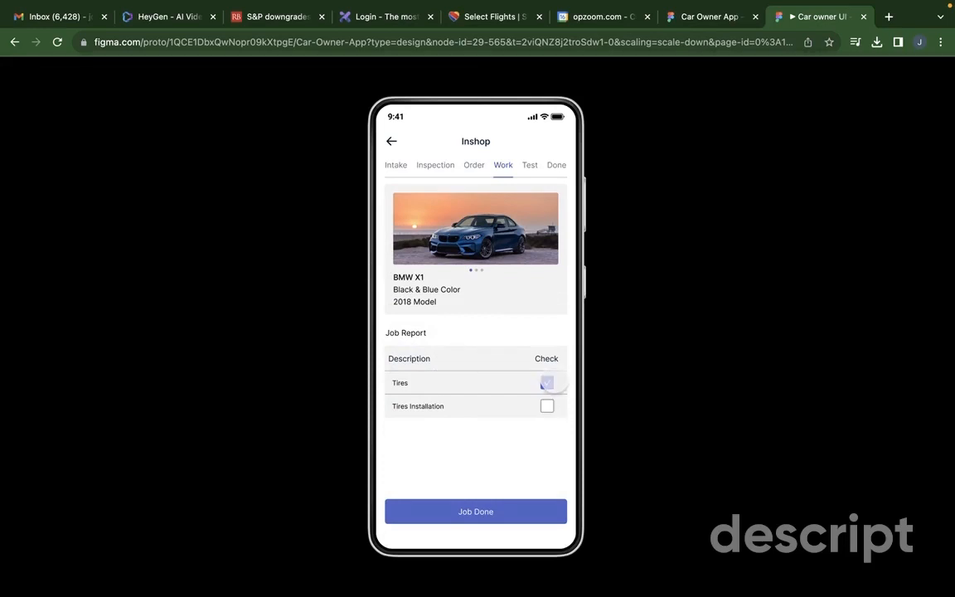
{"action": "left_click", "coordinate": [529, 164]}
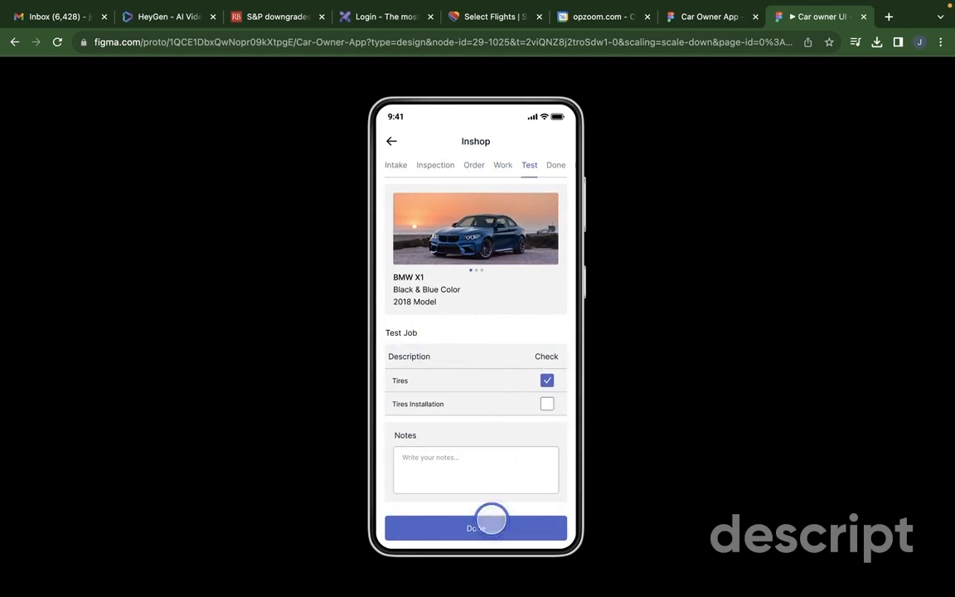
{"action": "left_click", "coordinate": [555, 166]}
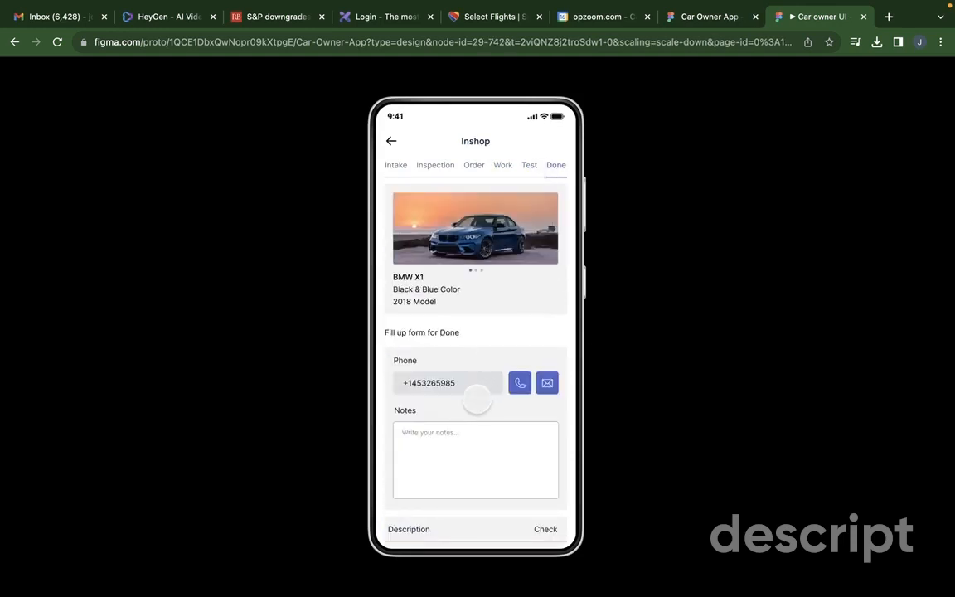
Complete the pickup and view the $120 invoice billing XYZ Company
{"action": "scroll", "scroll_direction": "down", "scroll_amount": 3}
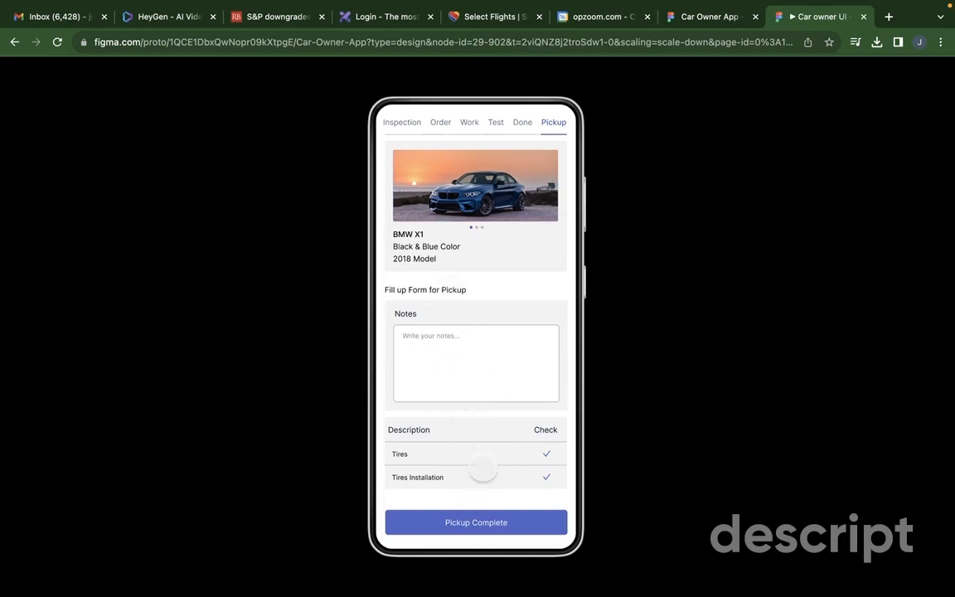
{"action": "left_click", "coordinate": [476, 523]}
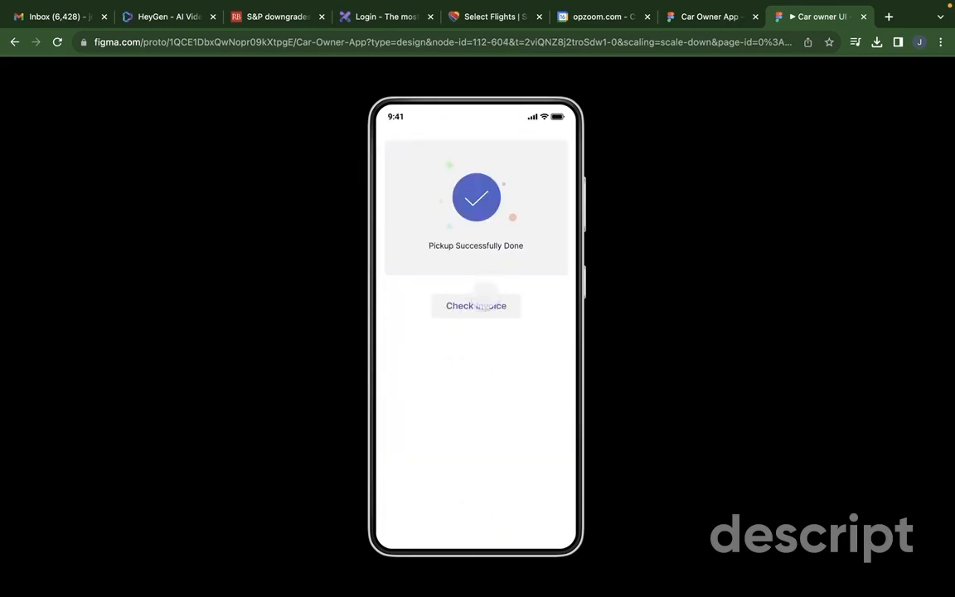
{"action": "left_click", "coordinate": [476, 305]}
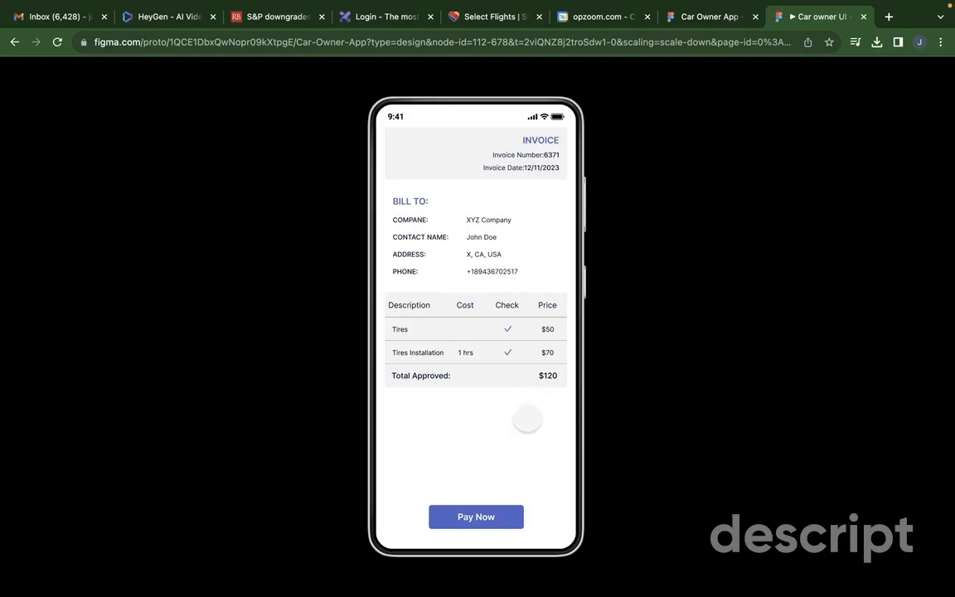